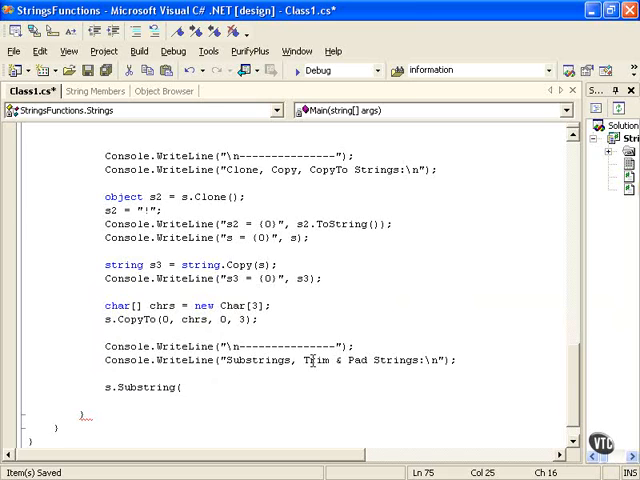
mouse_move(310, 358)
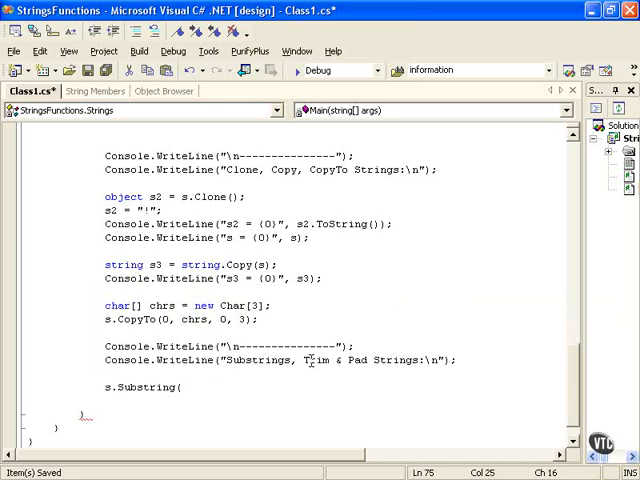
Step: Write string s4 = s.Substring(10); followed by Console.WriteLine(s4); under the Substrings header
type("10);")
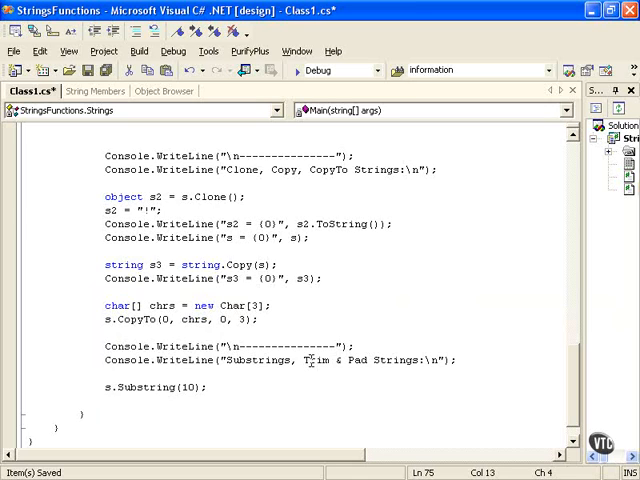
type("string s4 =")
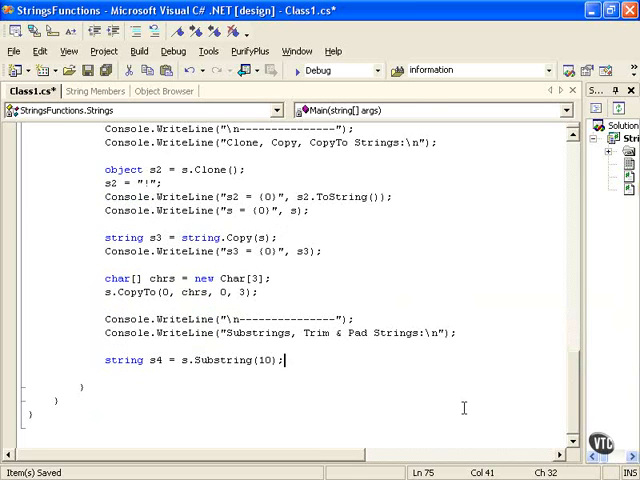
type("Console.WriteLine(")
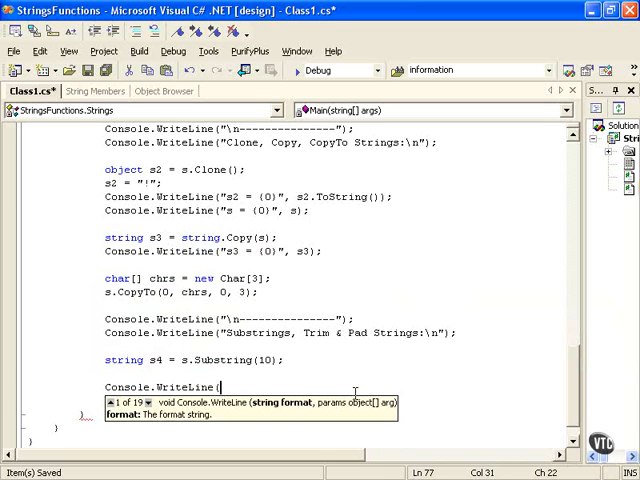
type("s")
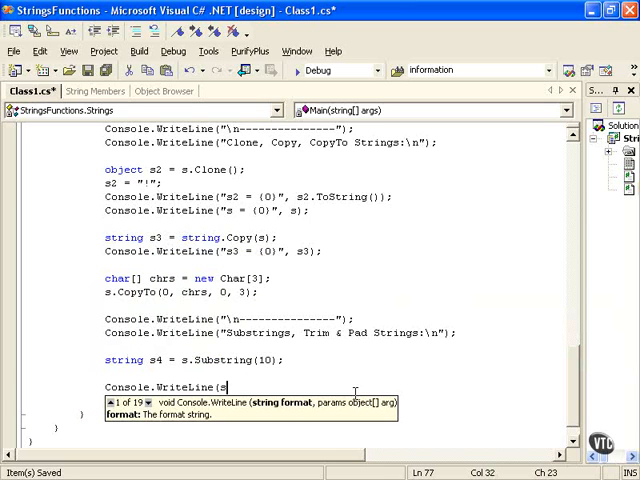
type("4);")
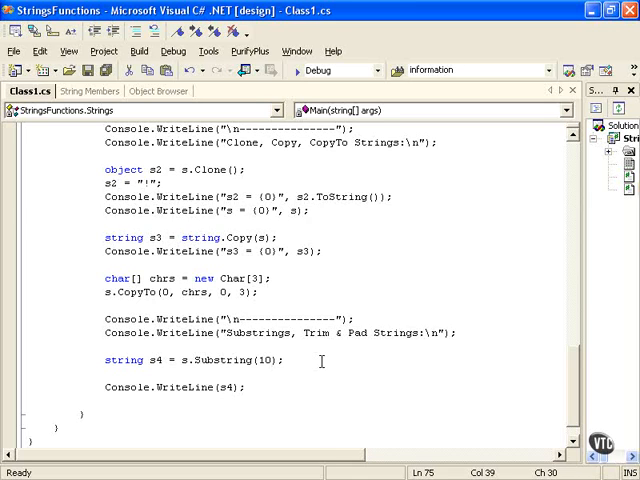
Step: Change the call to s.Substring(10, 20) and run without debugging to see "Brown Fox Jumped Ove"
double_click(270, 360)
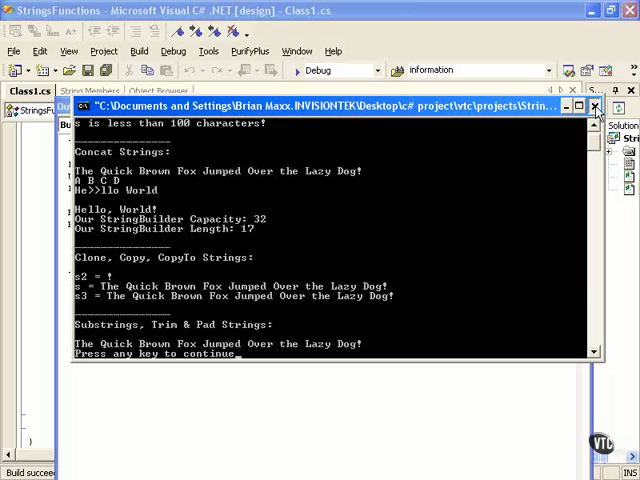
left_click(592, 108)
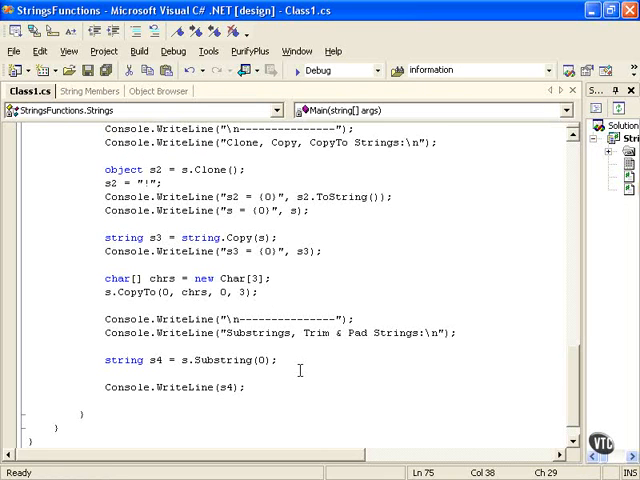
type("10.")
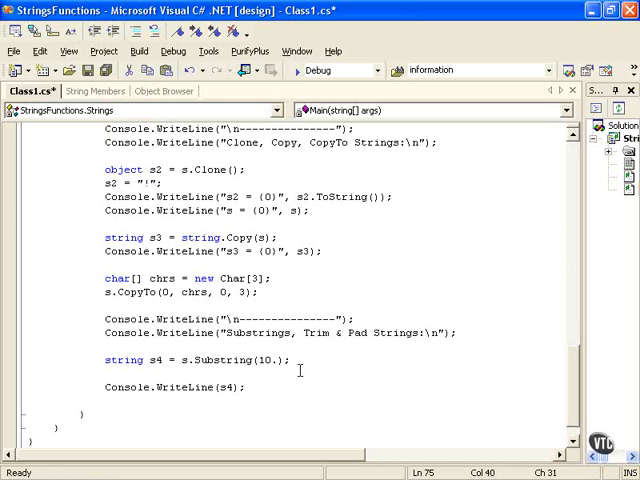
type(", 20")
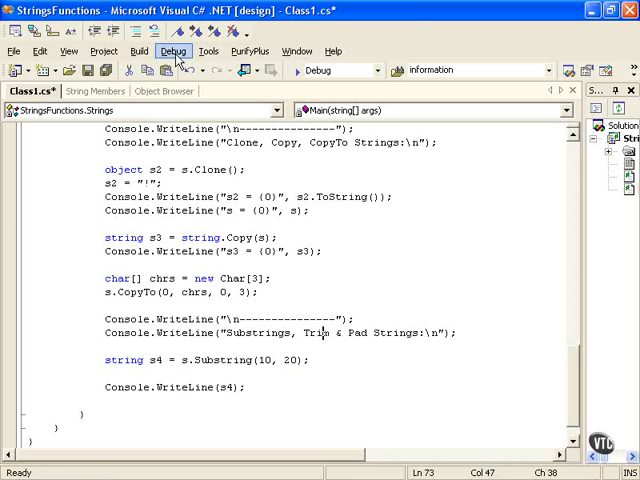
left_click(172, 52)
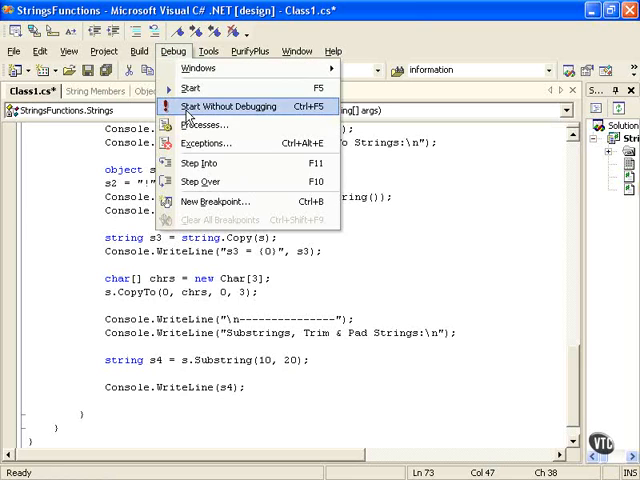
left_click(226, 104)
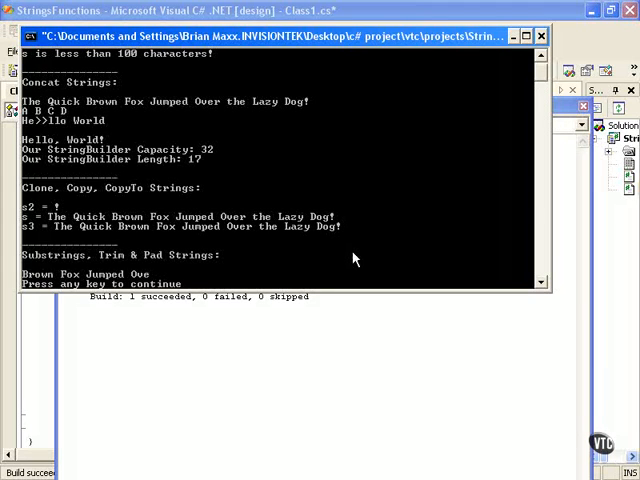
mouse_move(148, 284)
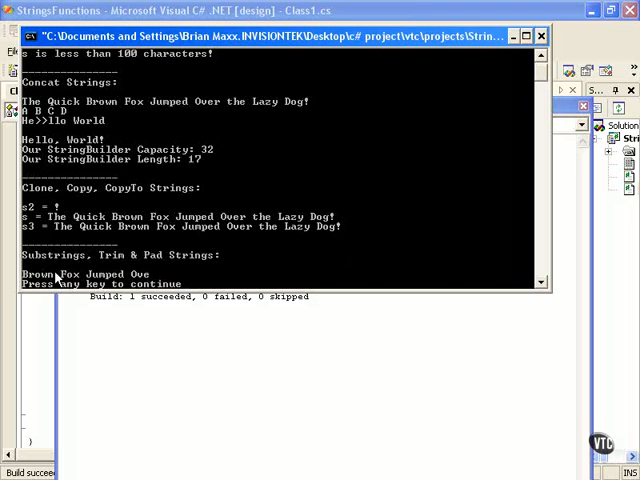
mouse_move(558, 40)
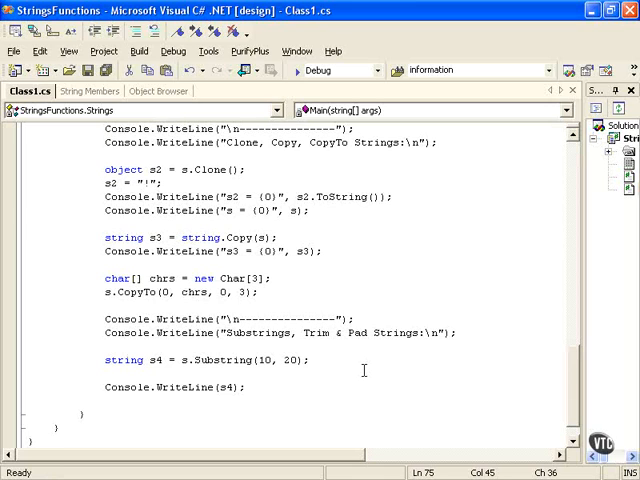
Step: Add string s5 = s.Trim(); on a new line after the s4 statement, picking Trim via IntelliSense
key("Enter")
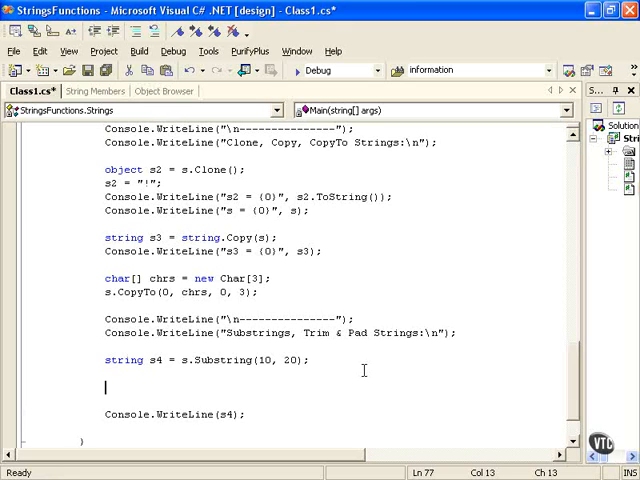
type("s")
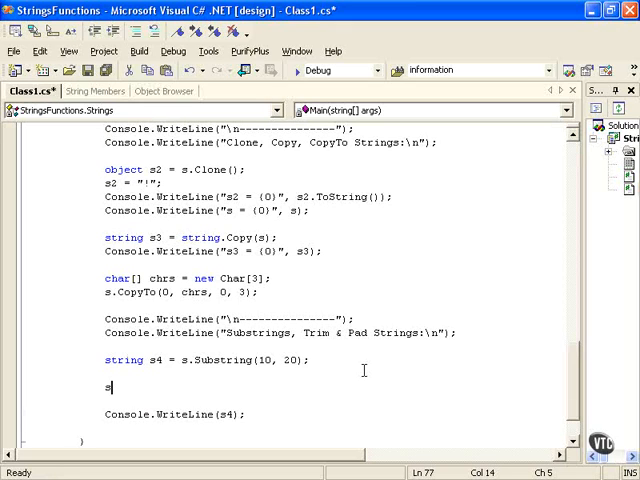
type("4")
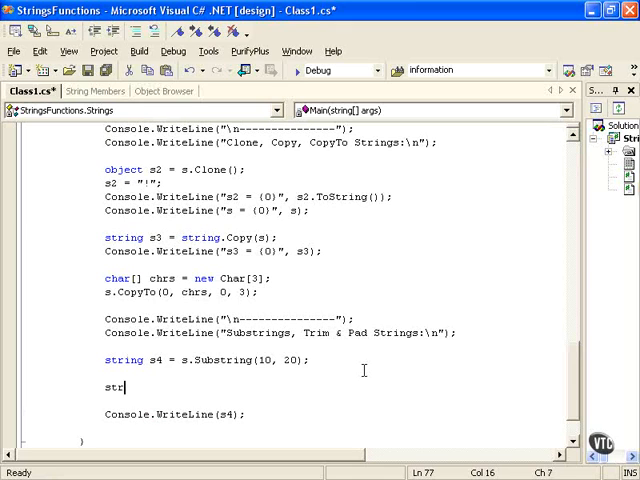
type("ing s5")
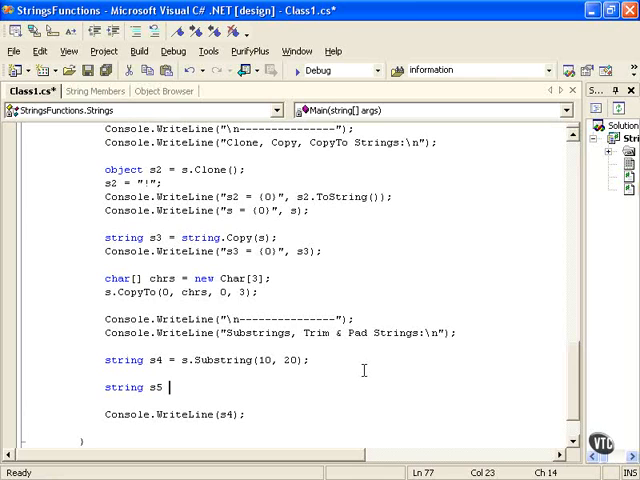
type("= s4")
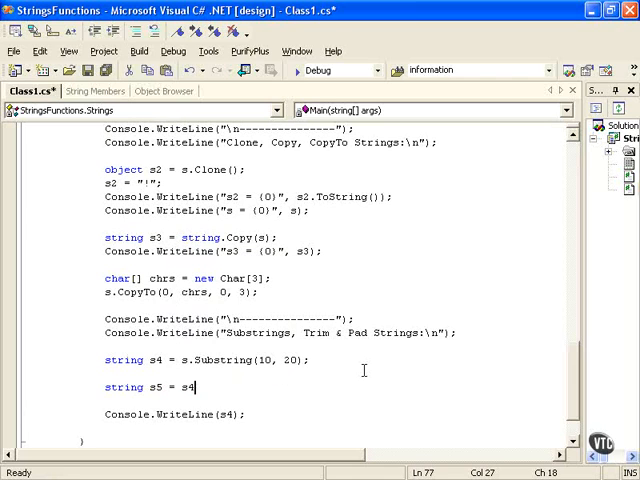
type(".Trim")
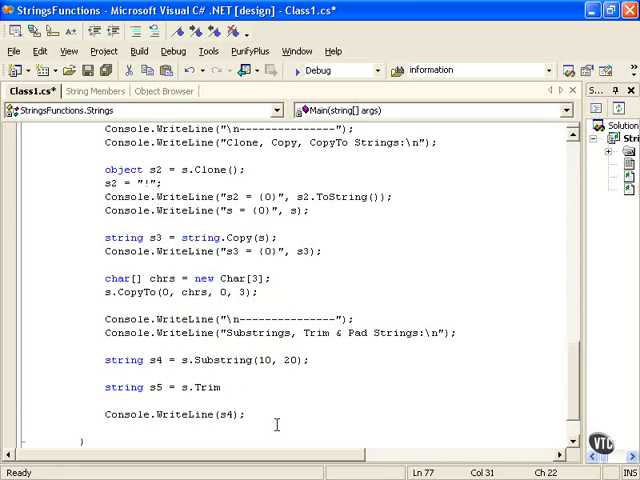
type("()")
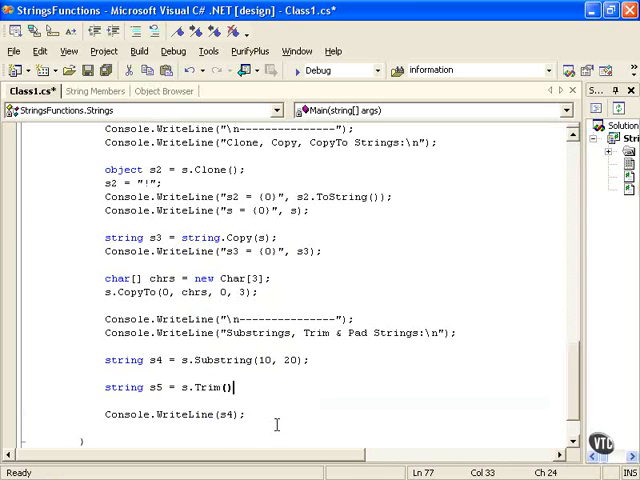
key("BackSpace")
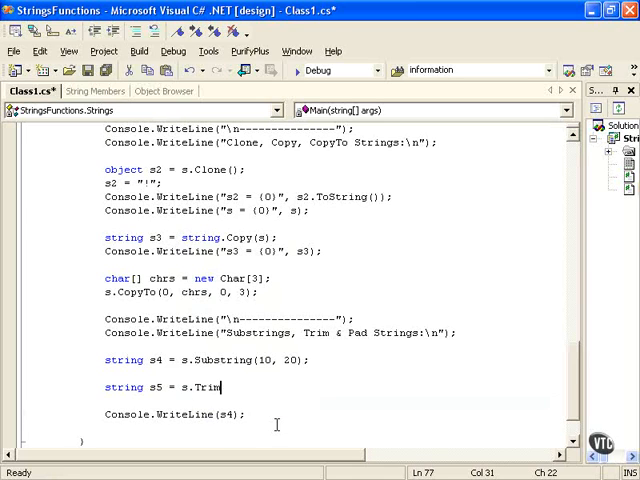
type("(")
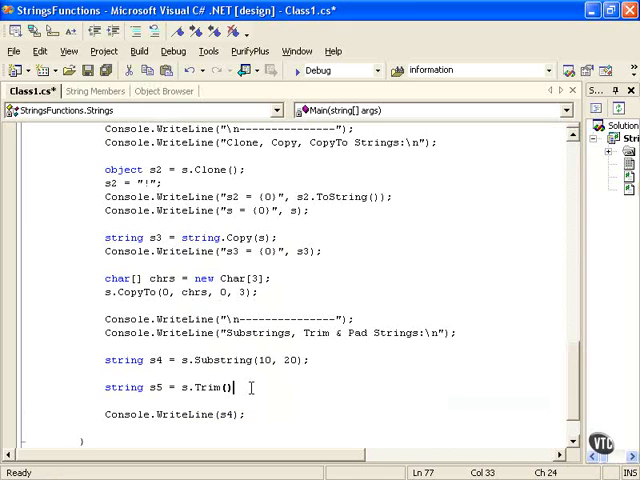
type(";")
type("Console.WriteLine(\"substring is : s4);")
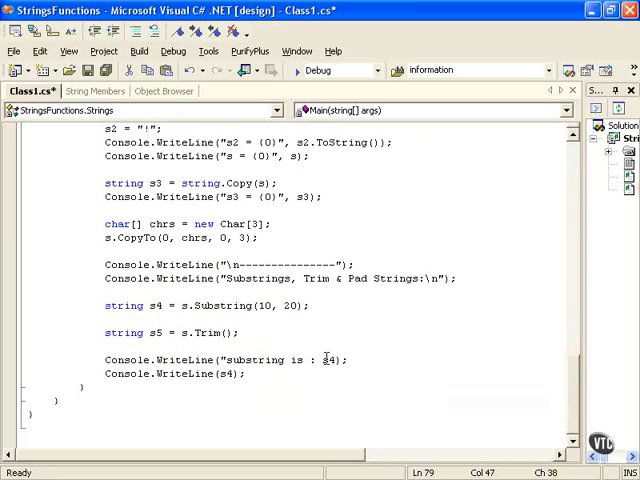
Step: Label the output with {0}, insert string s5 = " Hello There! "; and remove the old Trim call
type("{0}\",")
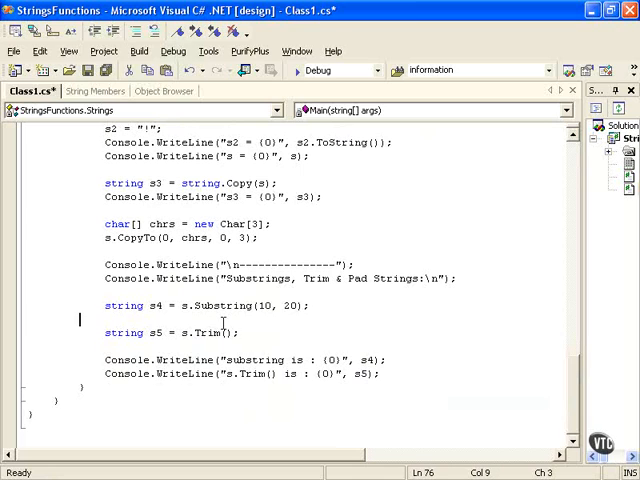
type("string")
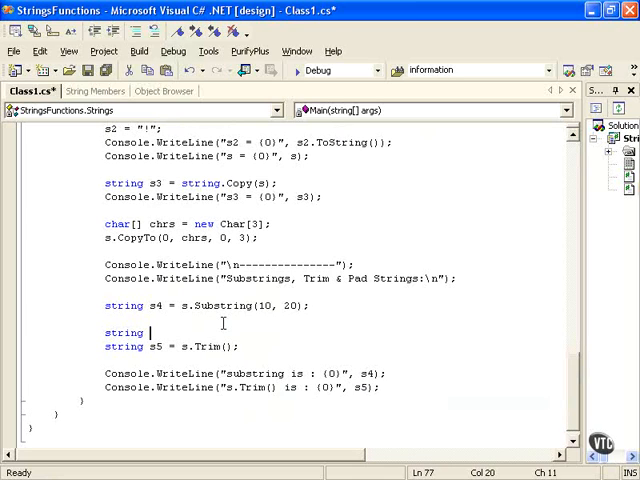
type("s5")
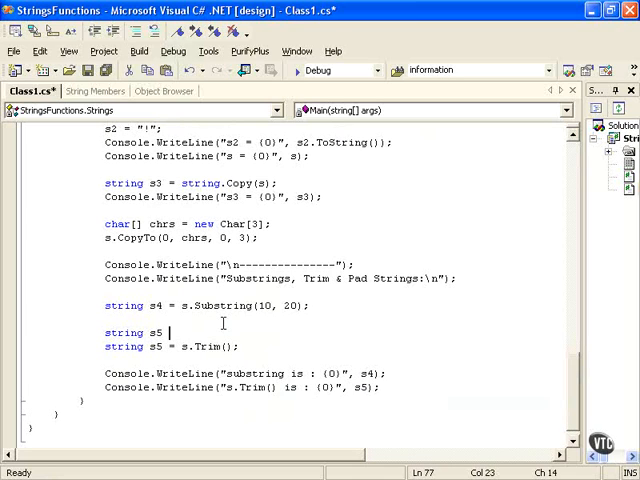
type("= \"")
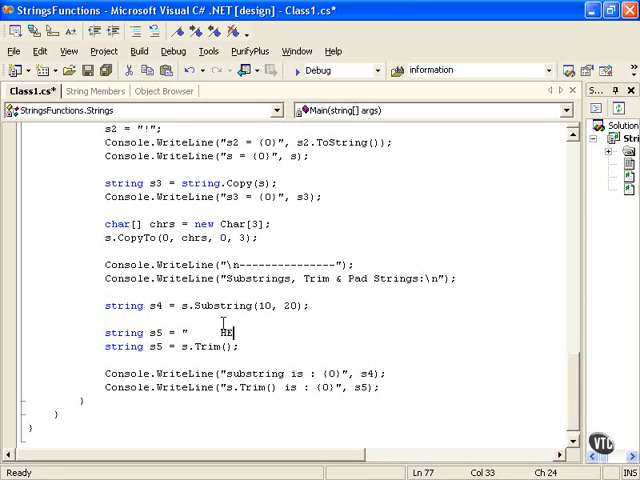
type("Hello There!    \";")
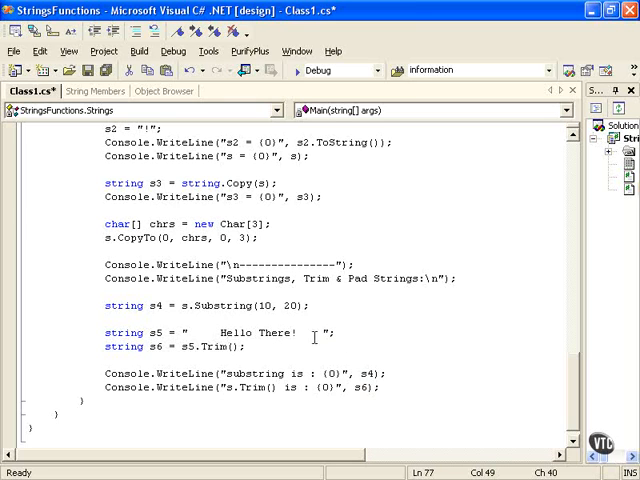
mouse_move(232, 332)
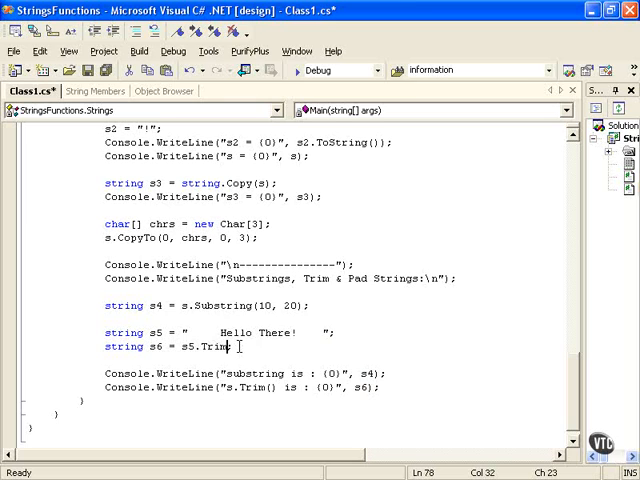
key("BackSpace")
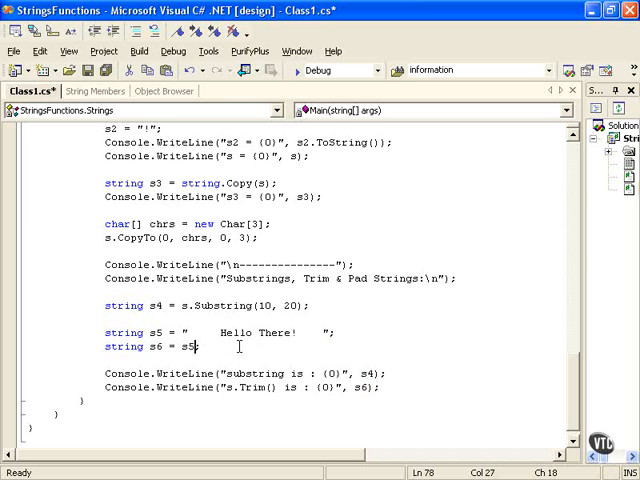
Step: Assign s6 = s5.Trim() via IntelliSense and relabel the output line "s6.Trim() is"
type(".")
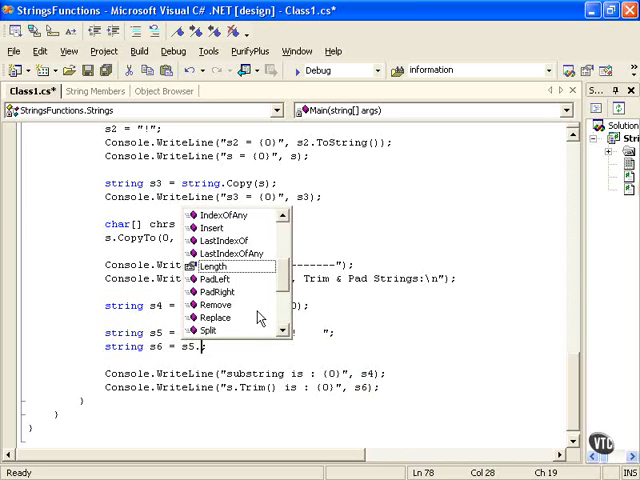
scroll("down", 3)
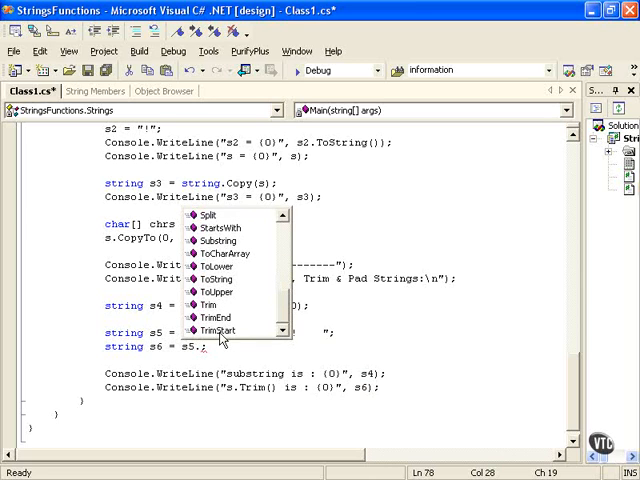
mouse_move(216, 316)
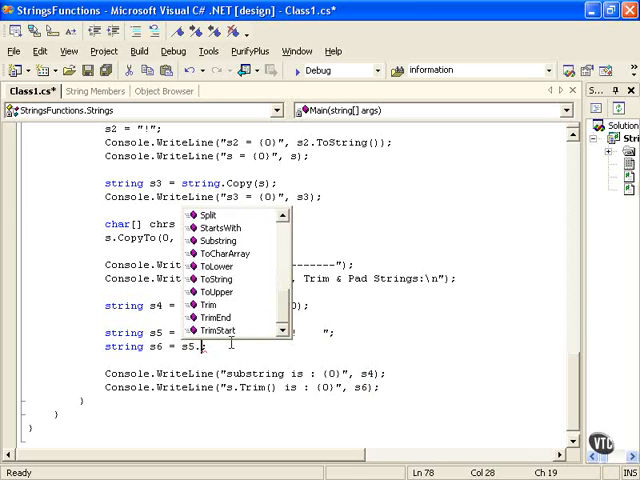
type("Trim(")
left_click(244, 386)
type("6")
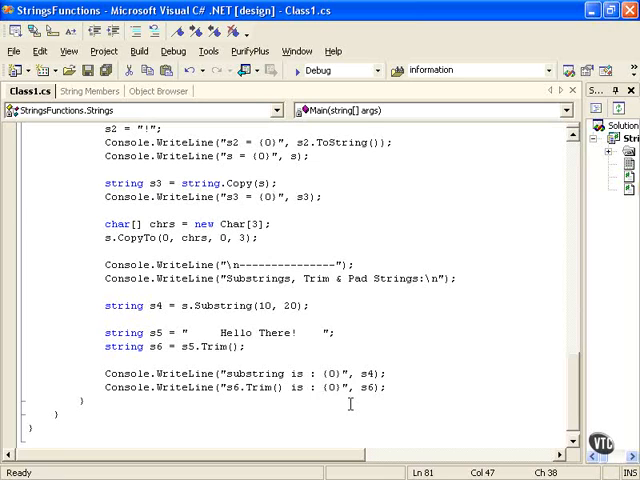
Step: Escape the quotes around {0} with backslashes and run with Ctrl+F5 to print the trimmed Hello There!
type("\\")
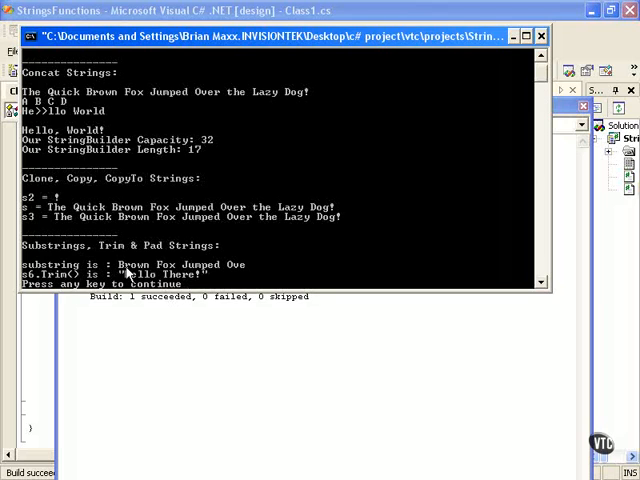
mouse_move(568, 48)
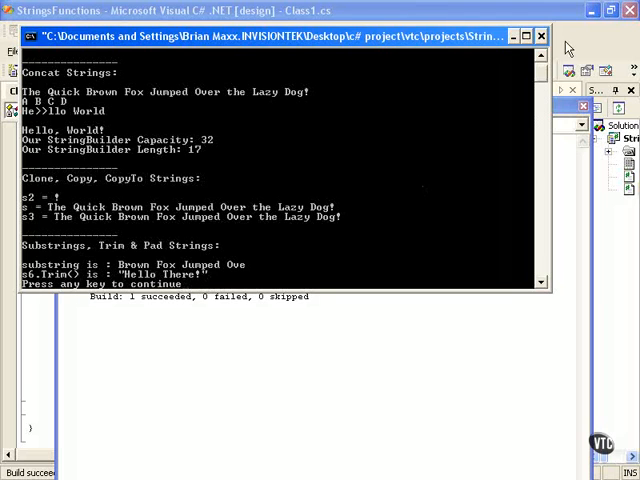